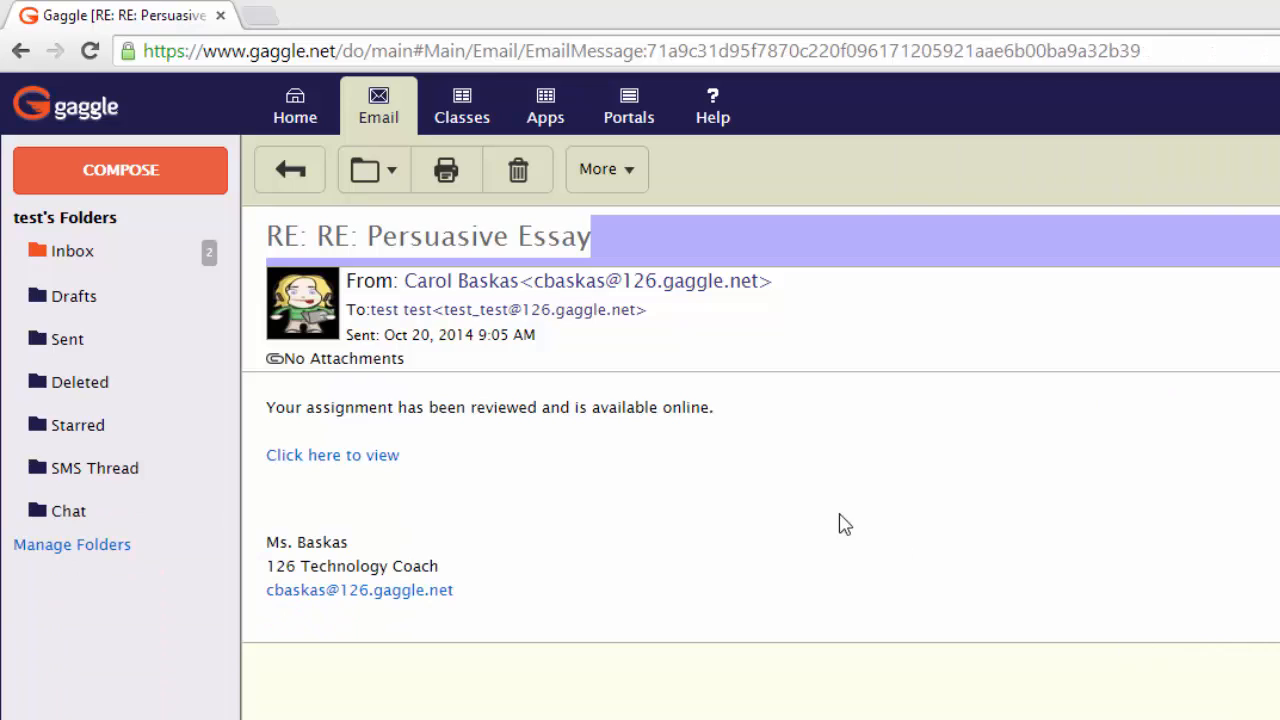
mouse_move(623, 479)
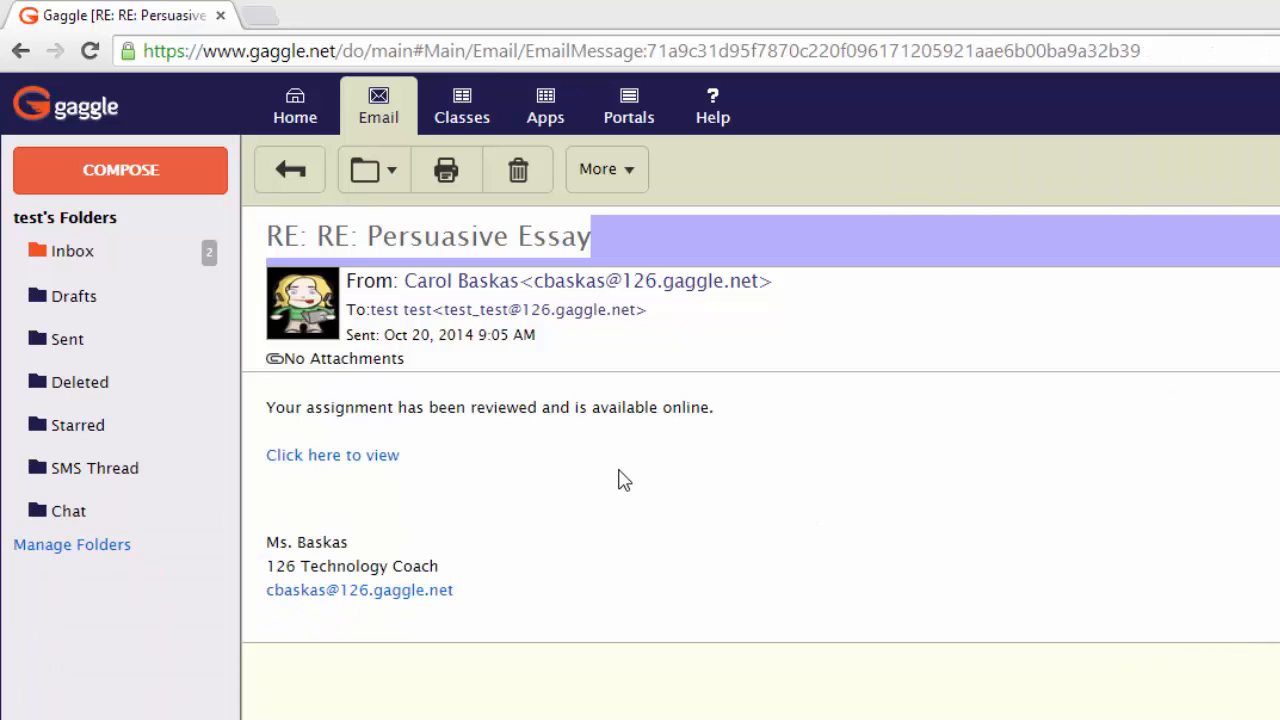
mouse_move(604, 432)
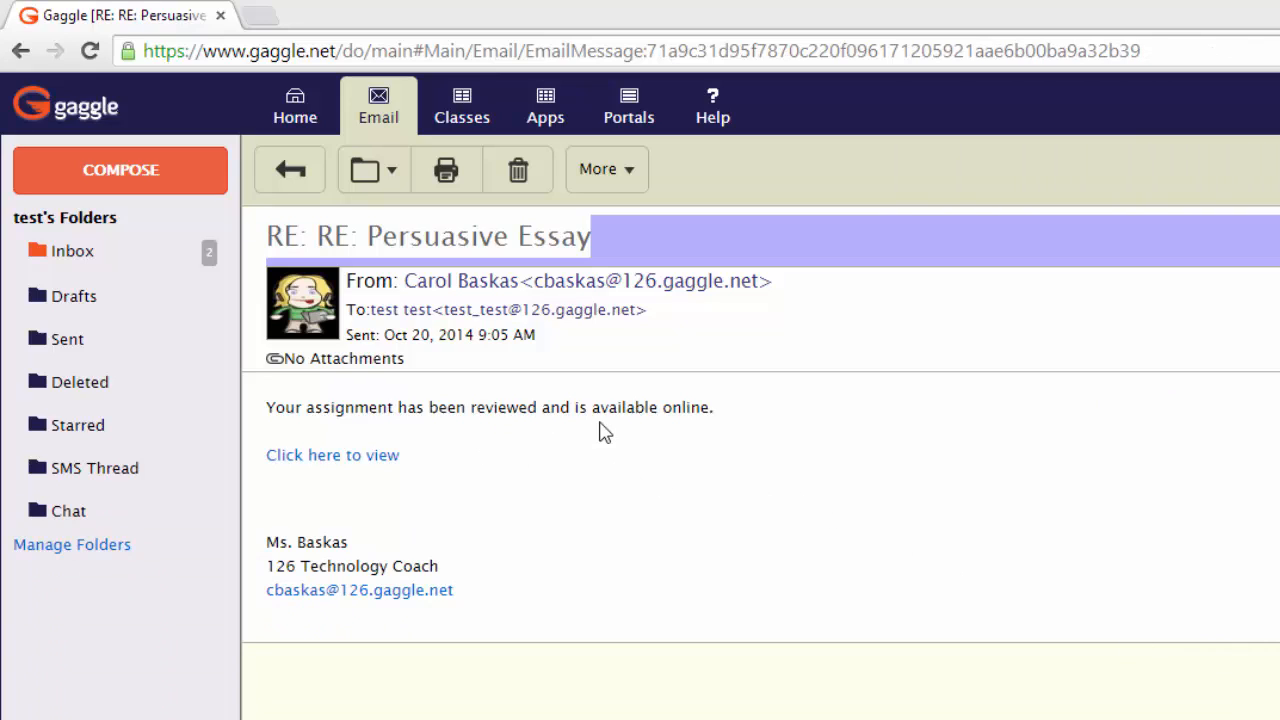
mouse_move(372, 417)
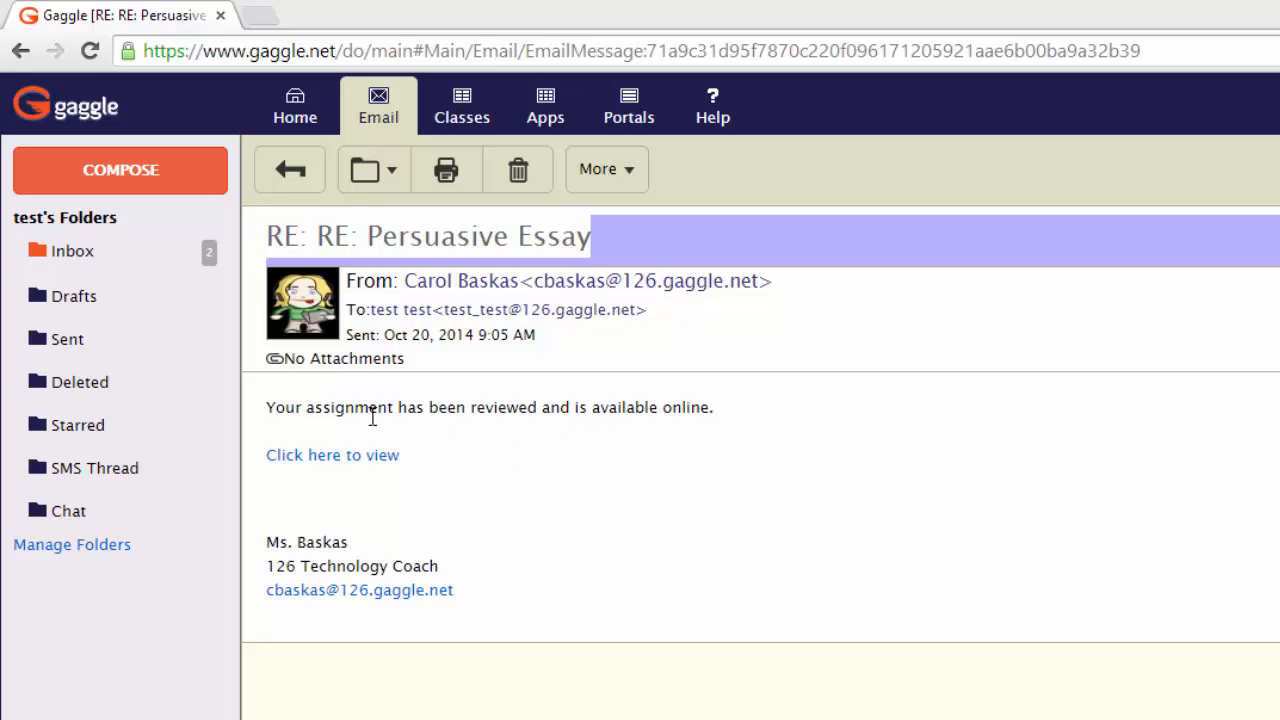
mouse_move(705, 430)
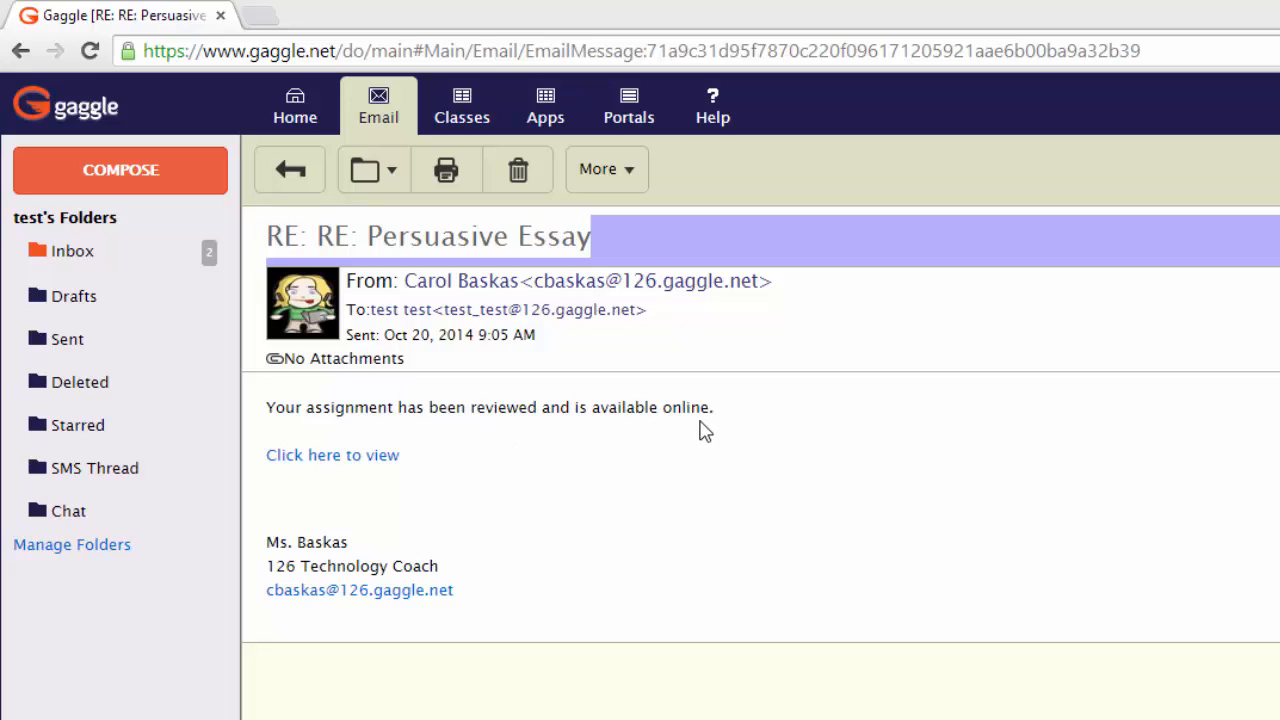
mouse_move(332, 455)
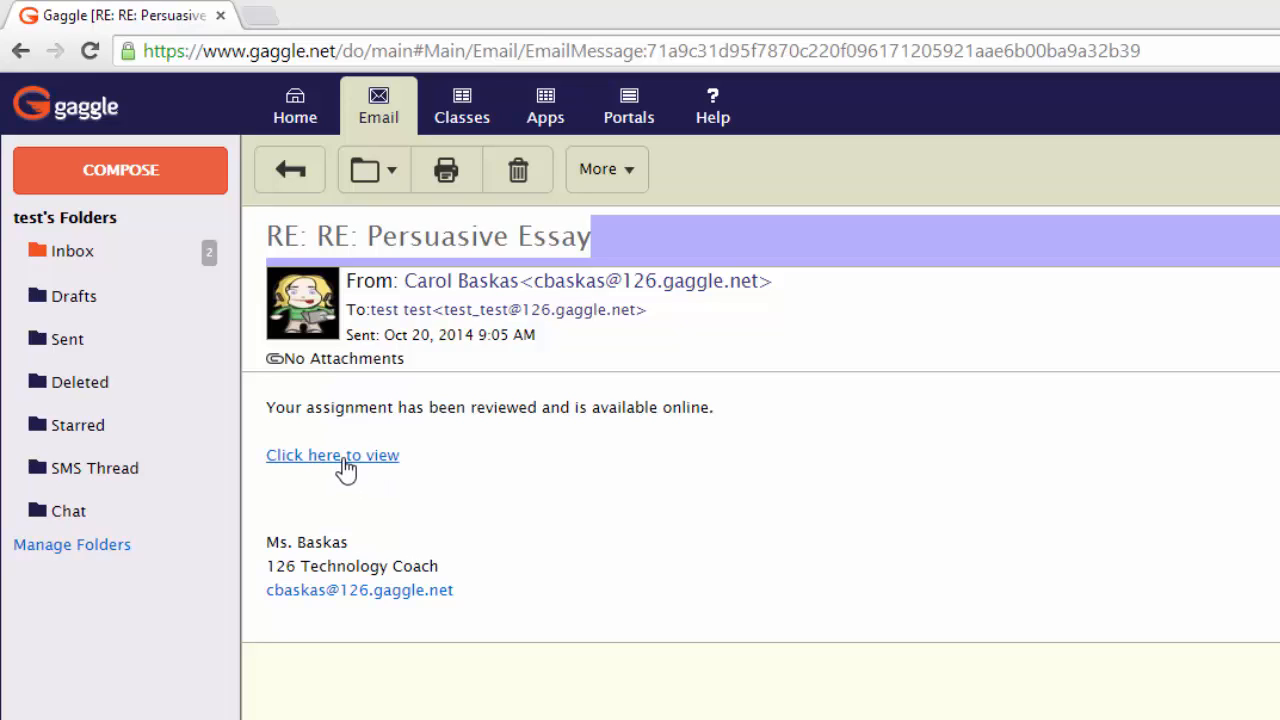
mouse_move(340, 463)
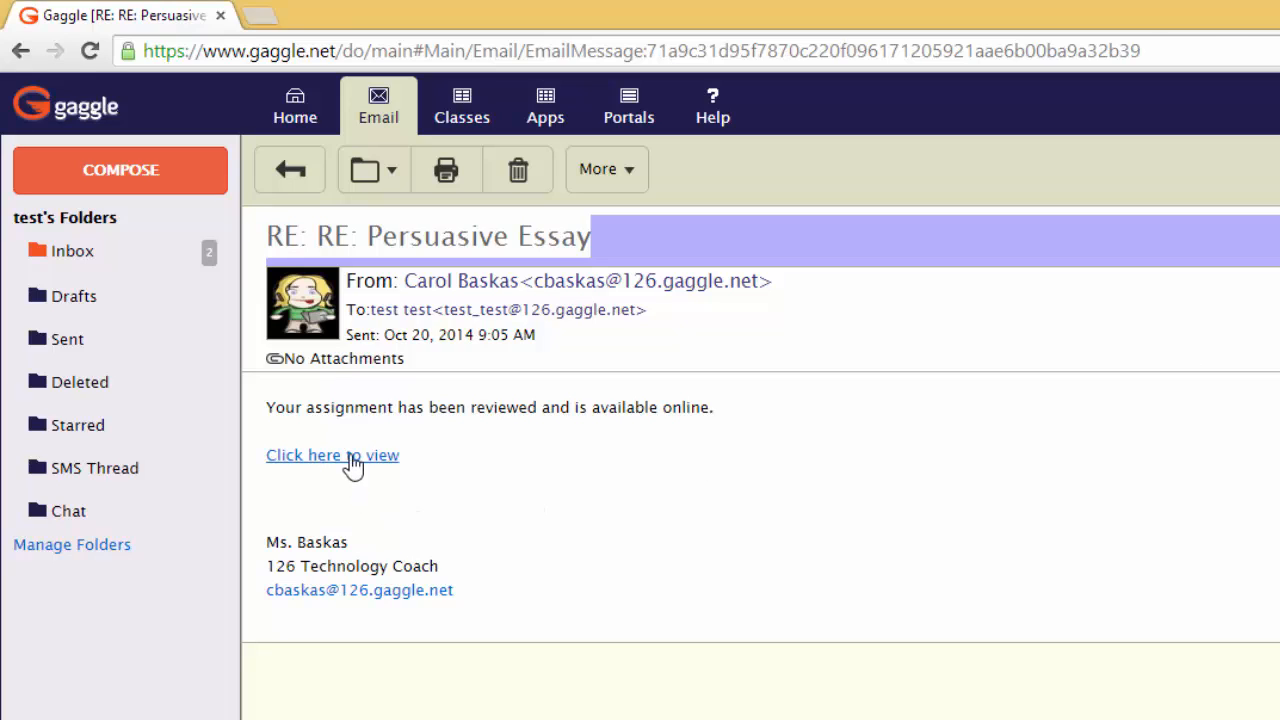
View the teacher-marked Persuasive Essay in a new tab, then return to the review email.
left_click(332, 455)
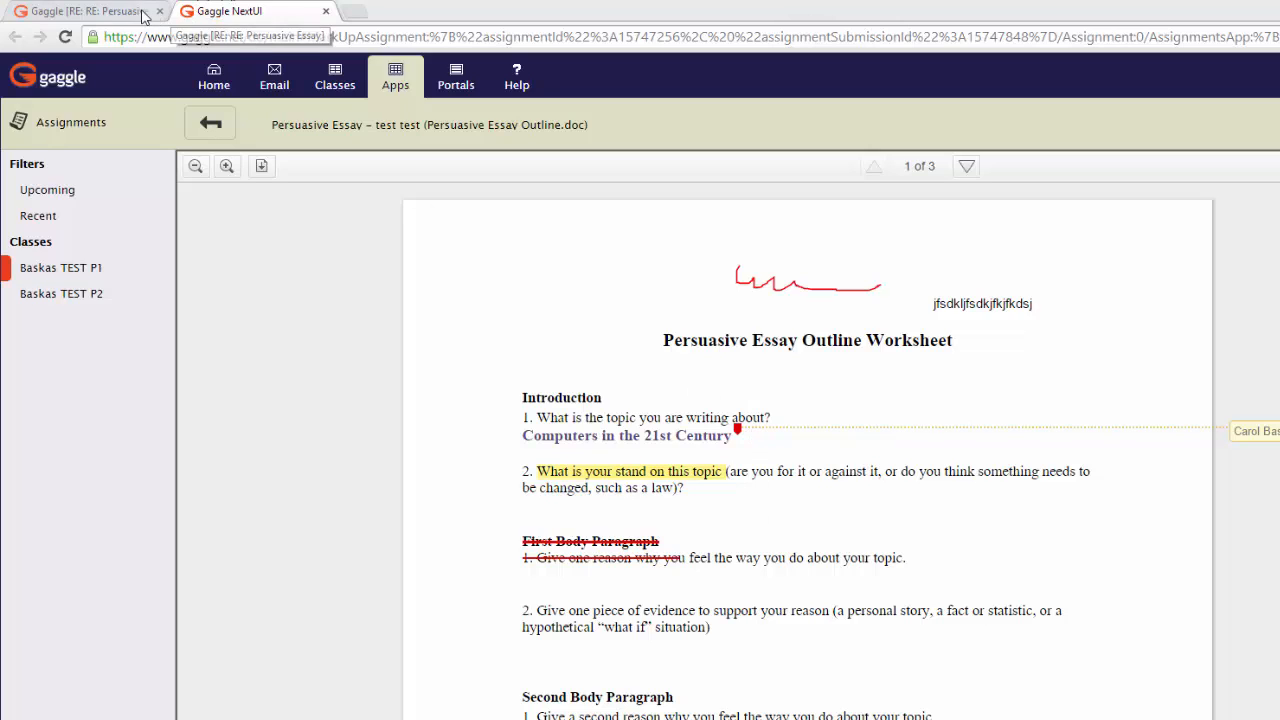
left_click(85, 11)
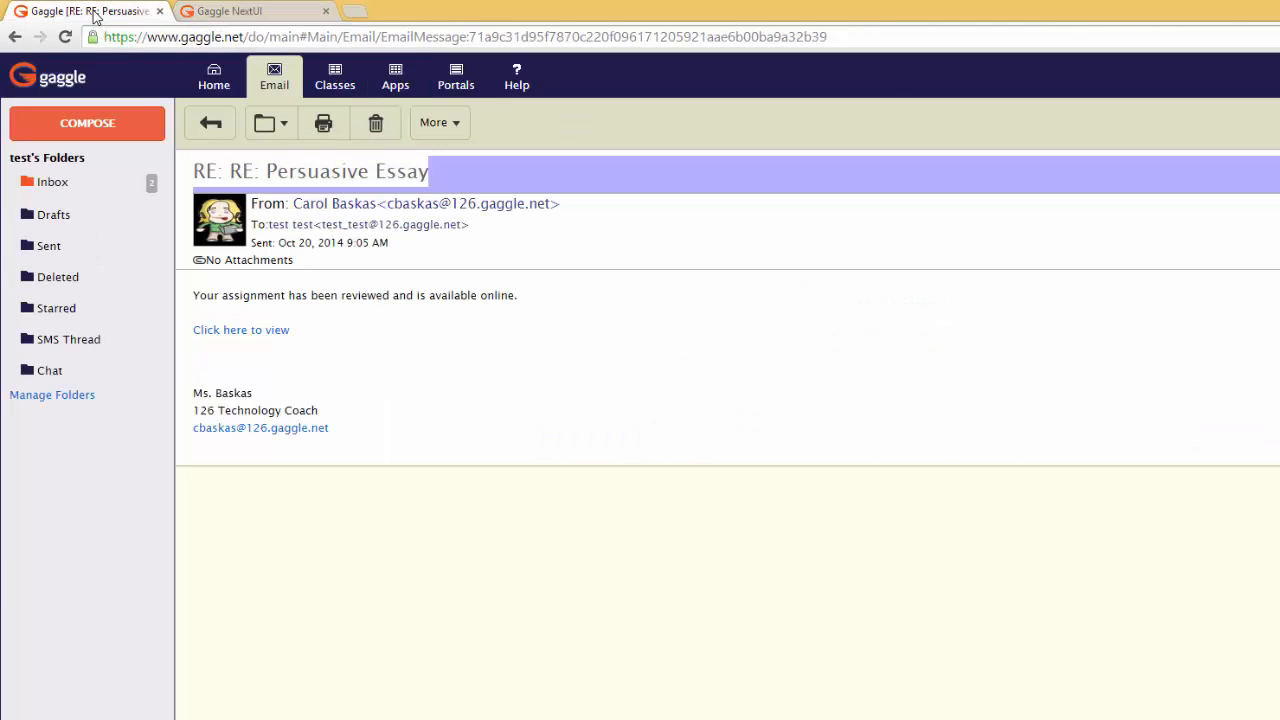
mouse_move(323, 122)
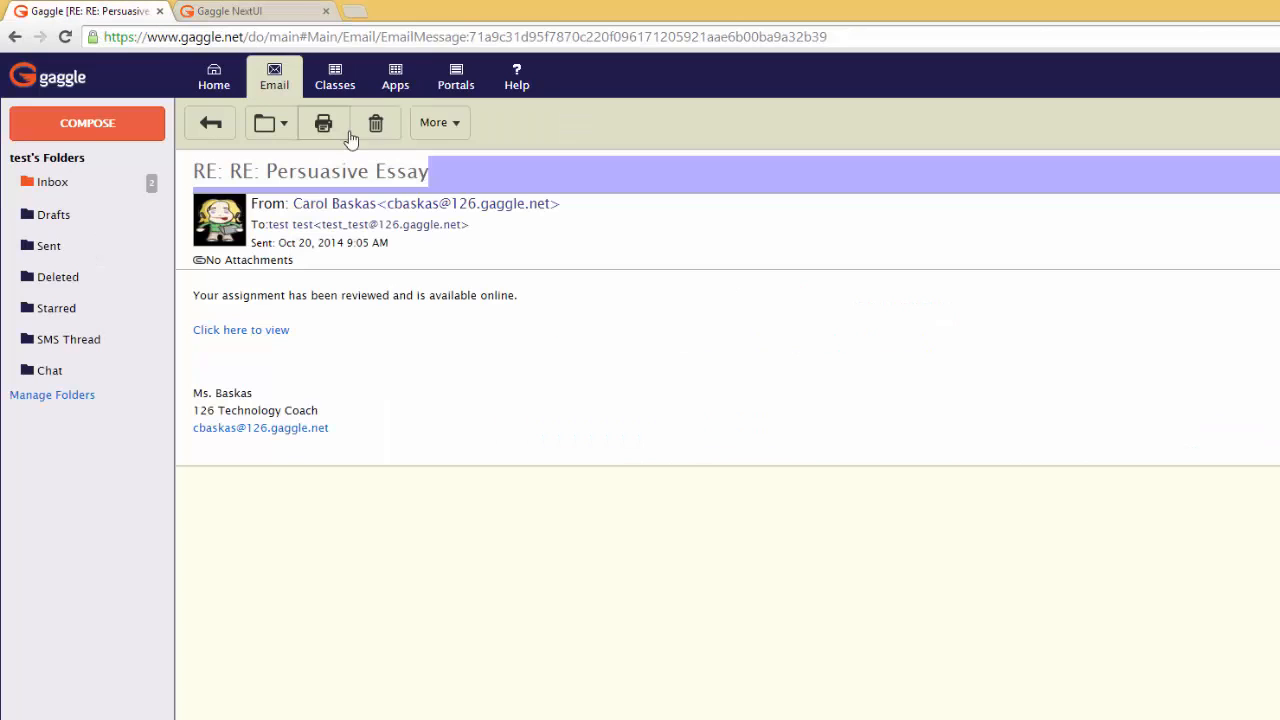
Open Digital Locker from Apps and open Persuasive Essay Outline.doc for editing.
left_click(395, 75)
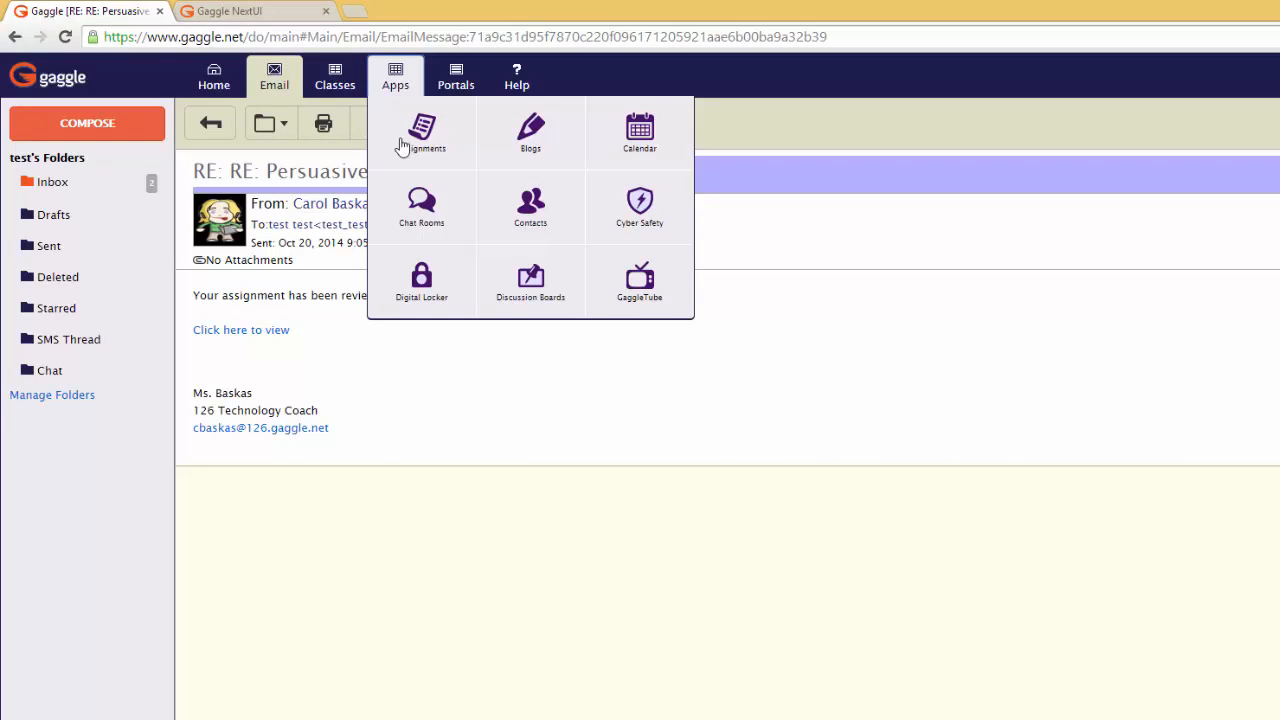
left_click(421, 280)
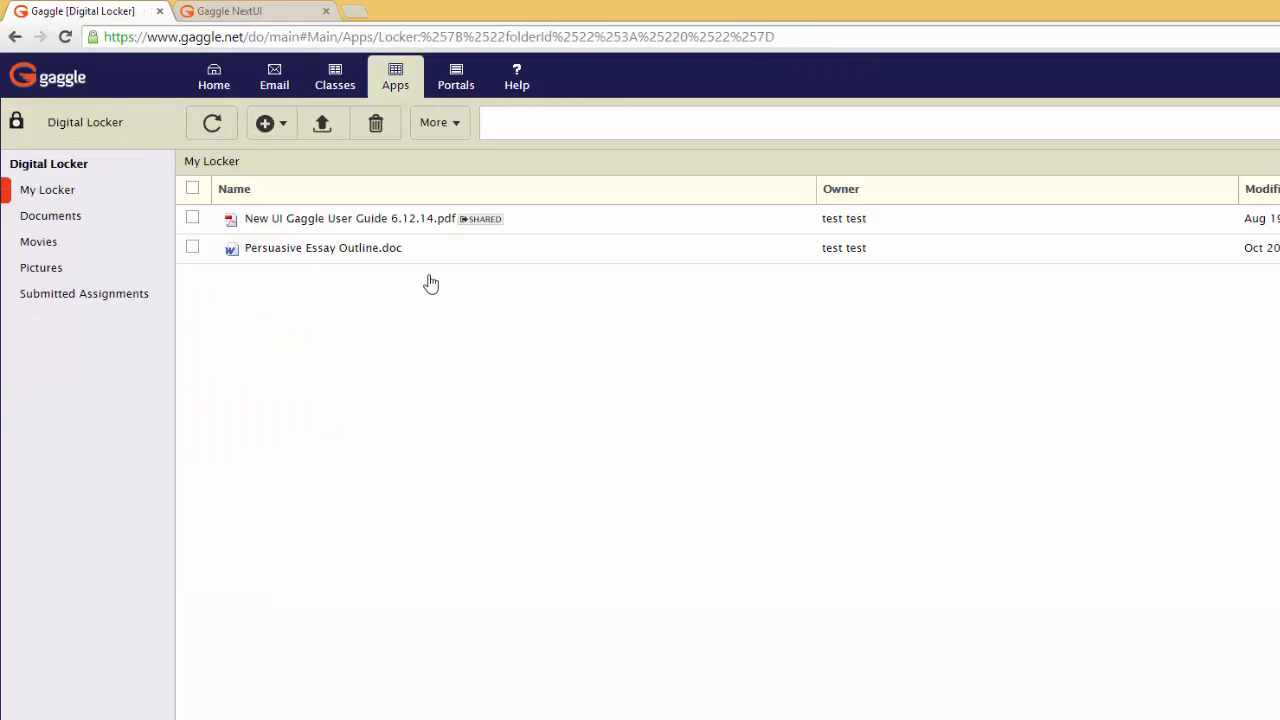
mouse_move(343, 253)
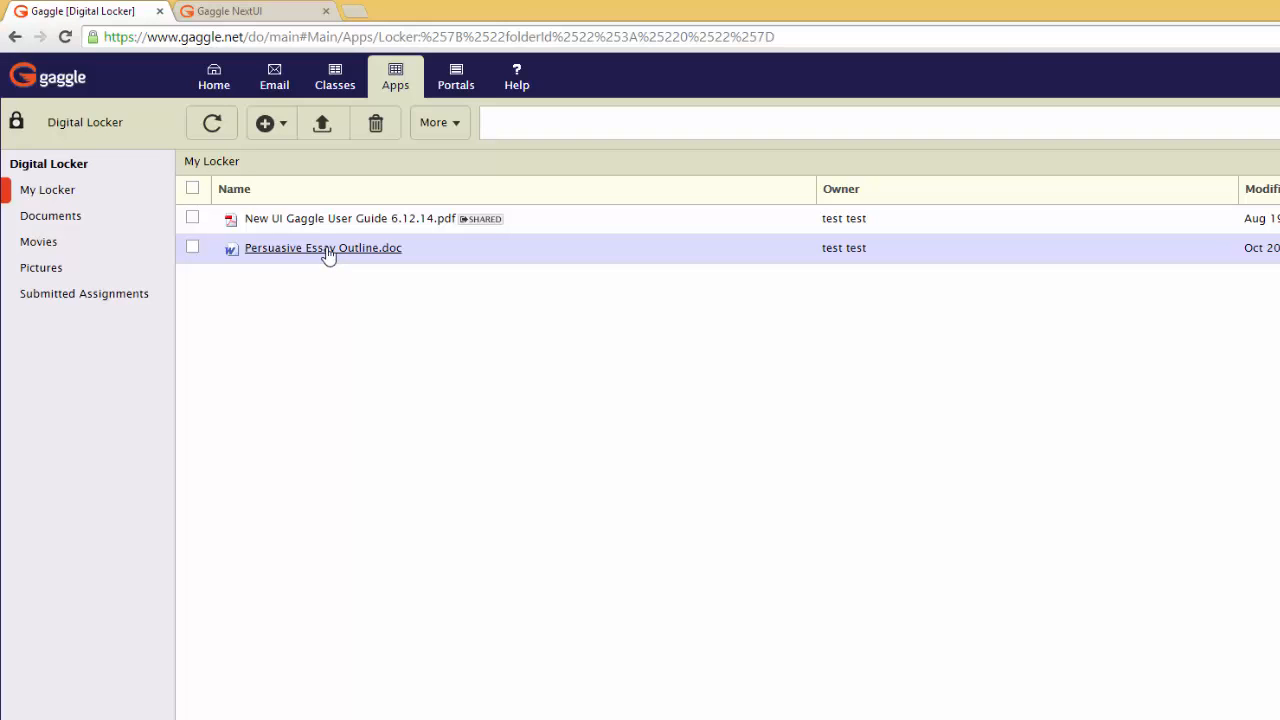
left_click(322, 247)
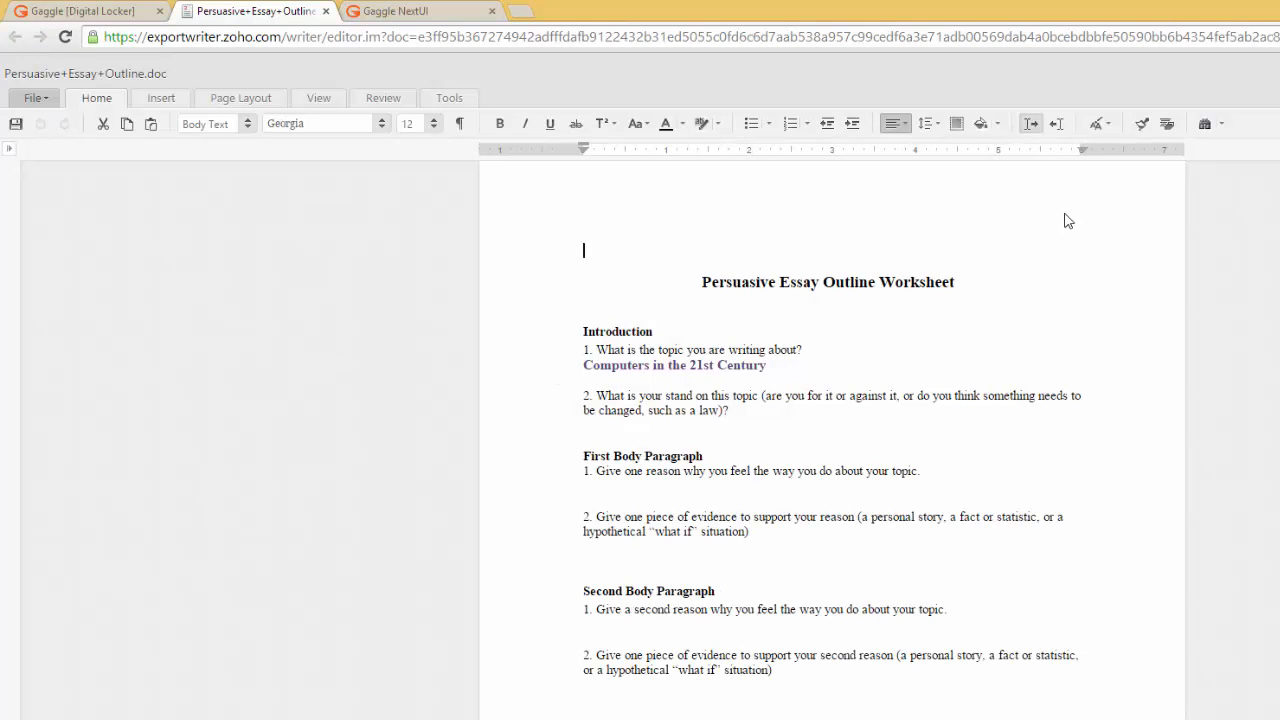
mouse_move(979, 211)
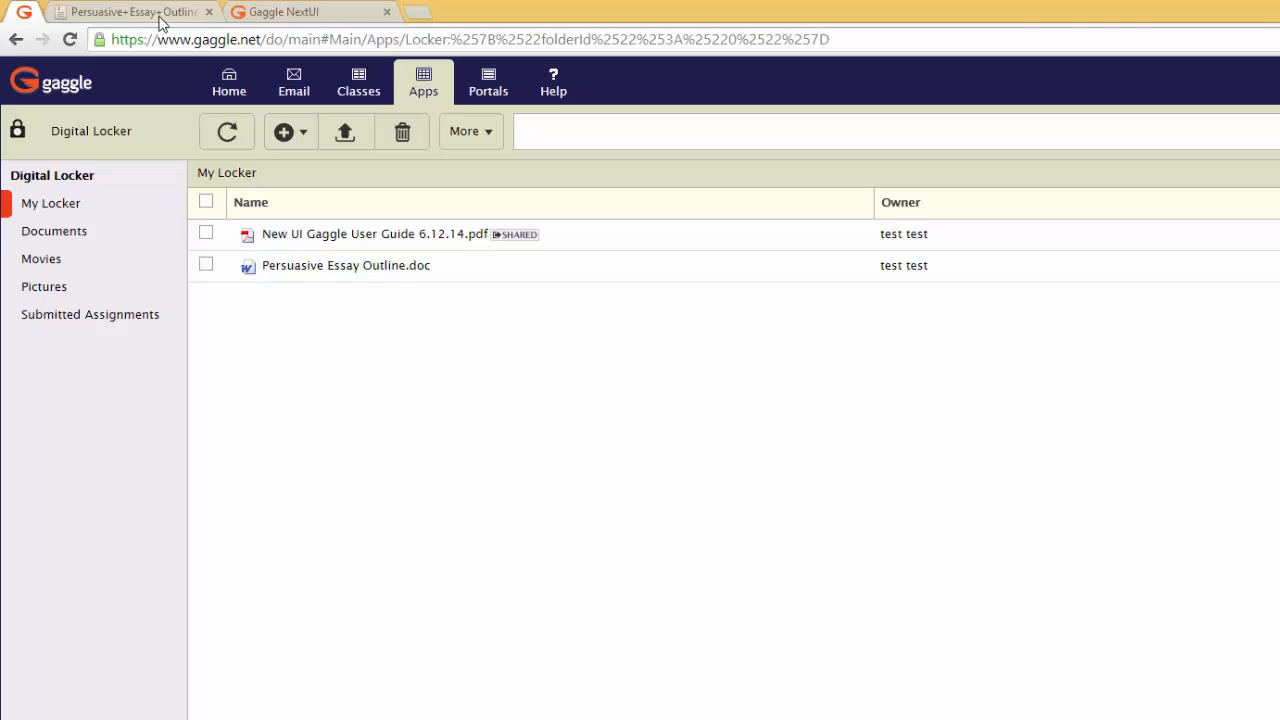
Open Persuasive Essay Outline.doc in Zoho Writer and switch browser tabs.
double_click(345, 265)
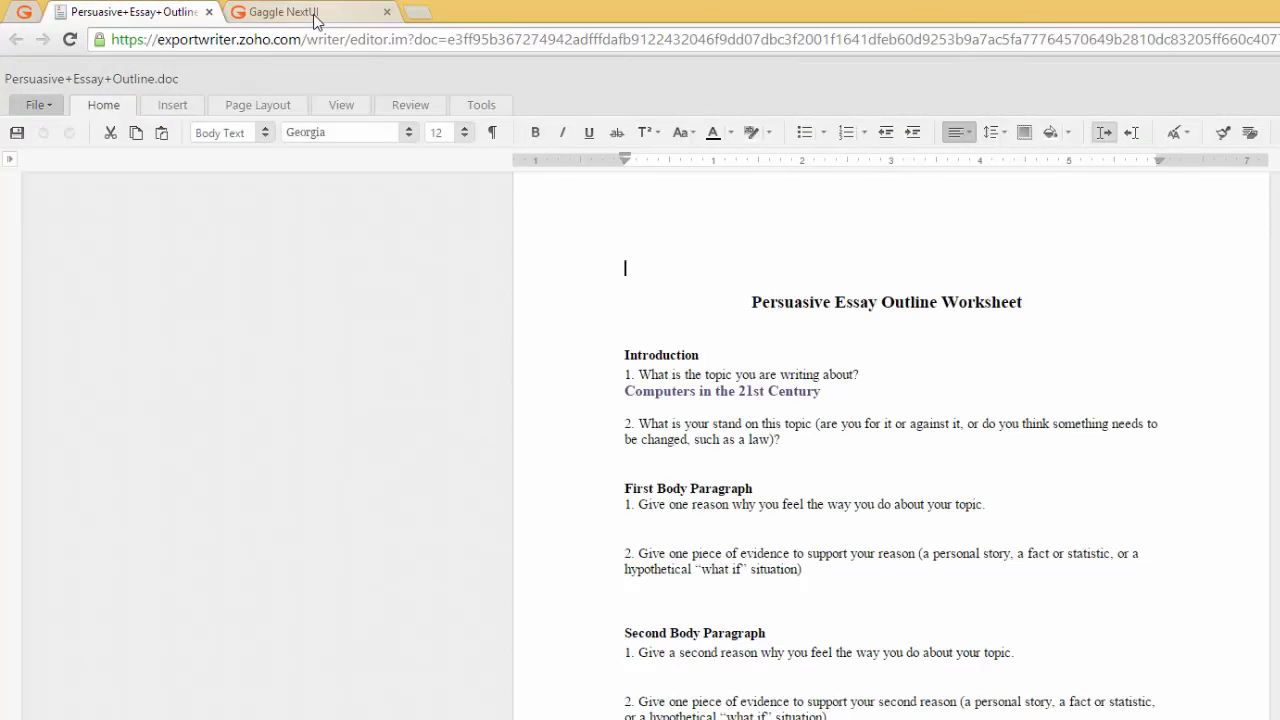
left_click(290, 11)
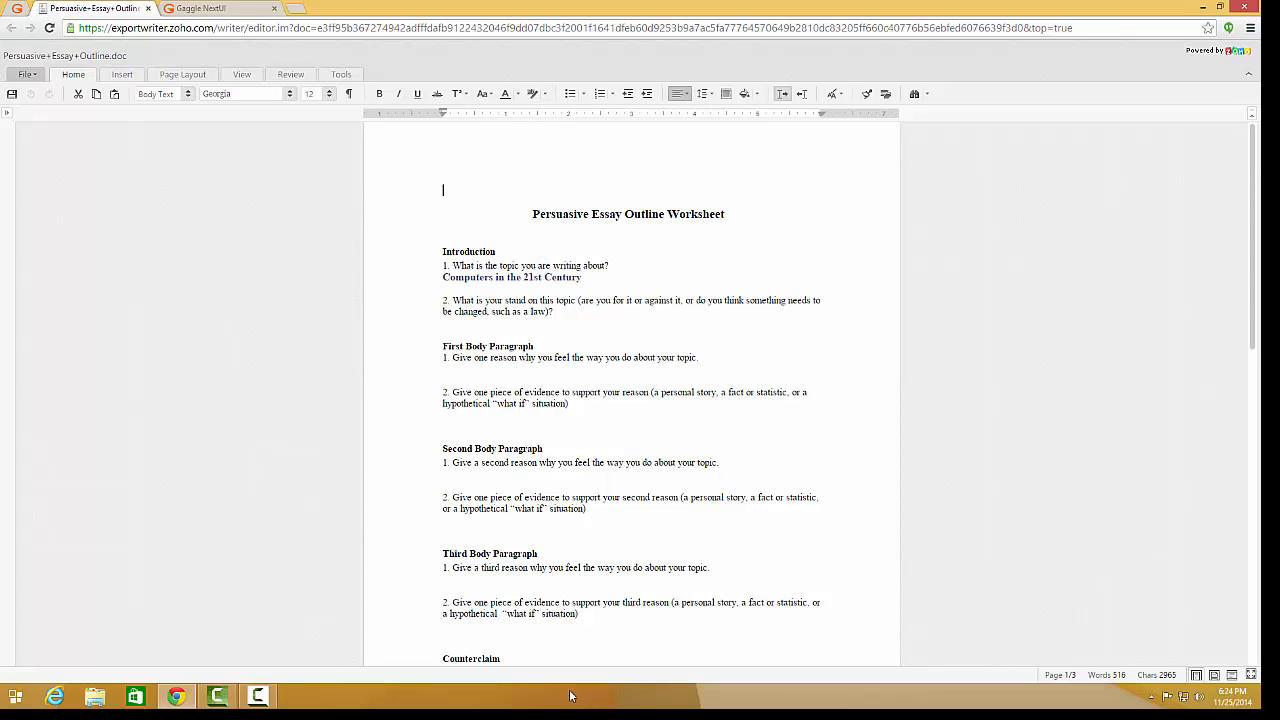
Cascade the open windows from the taskbar and scroll the Gaggle essay briefly.
right_click(570, 696)
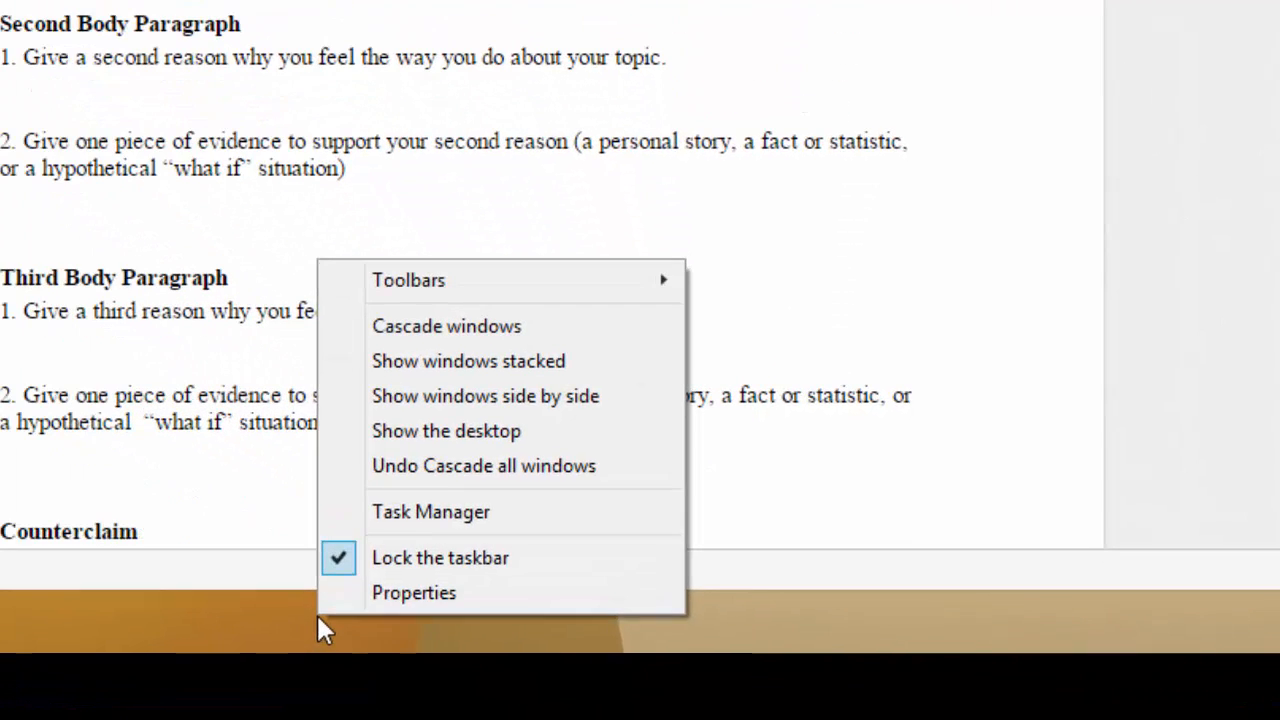
mouse_move(446, 326)
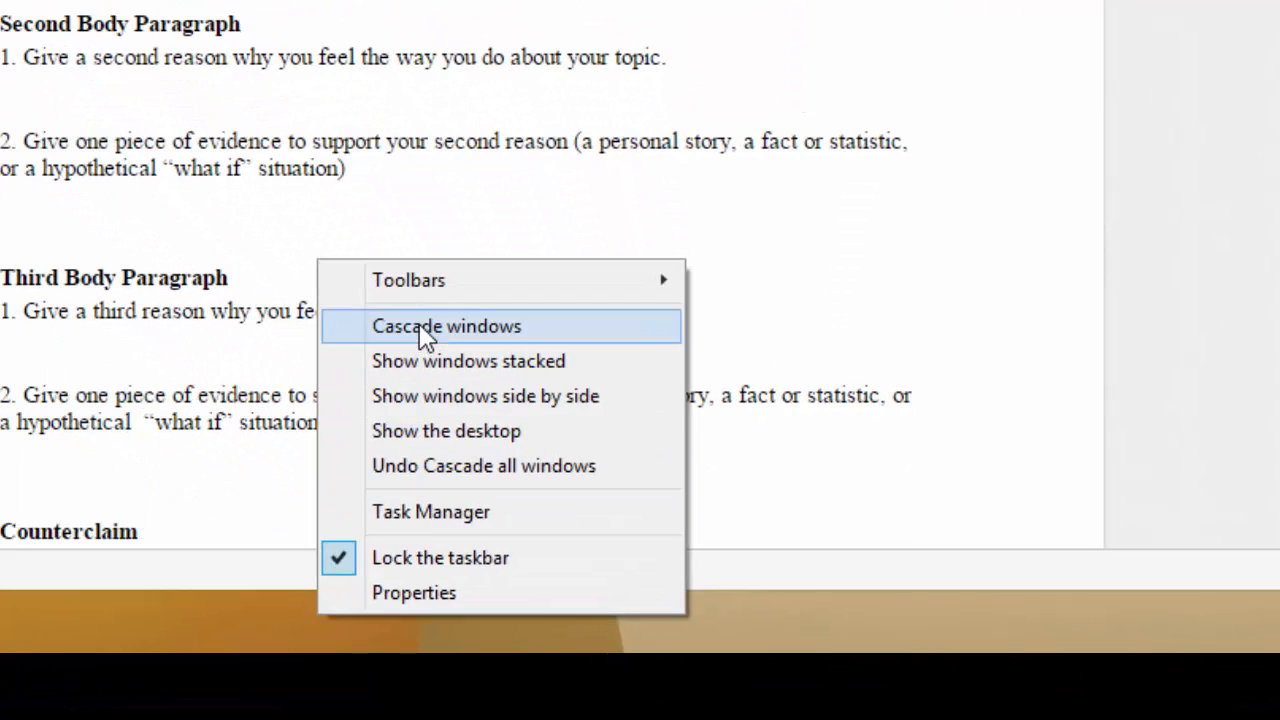
left_click(446, 326)
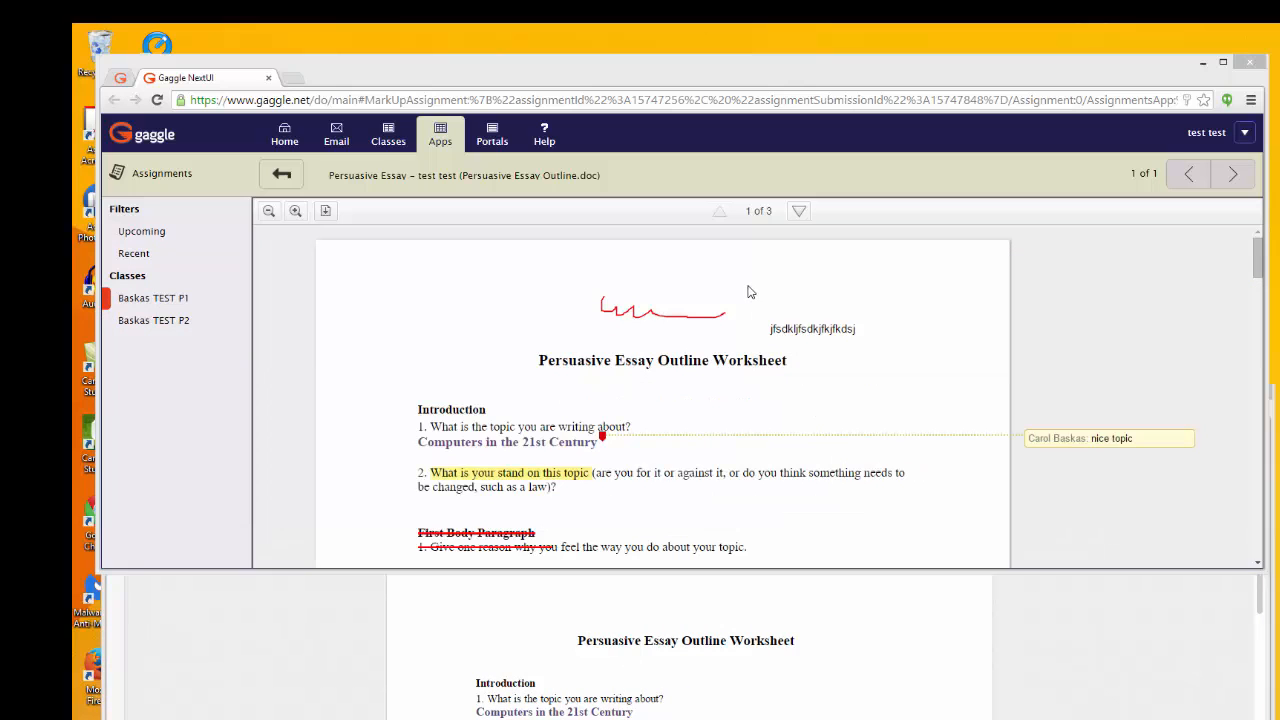
scroll("down", 3)
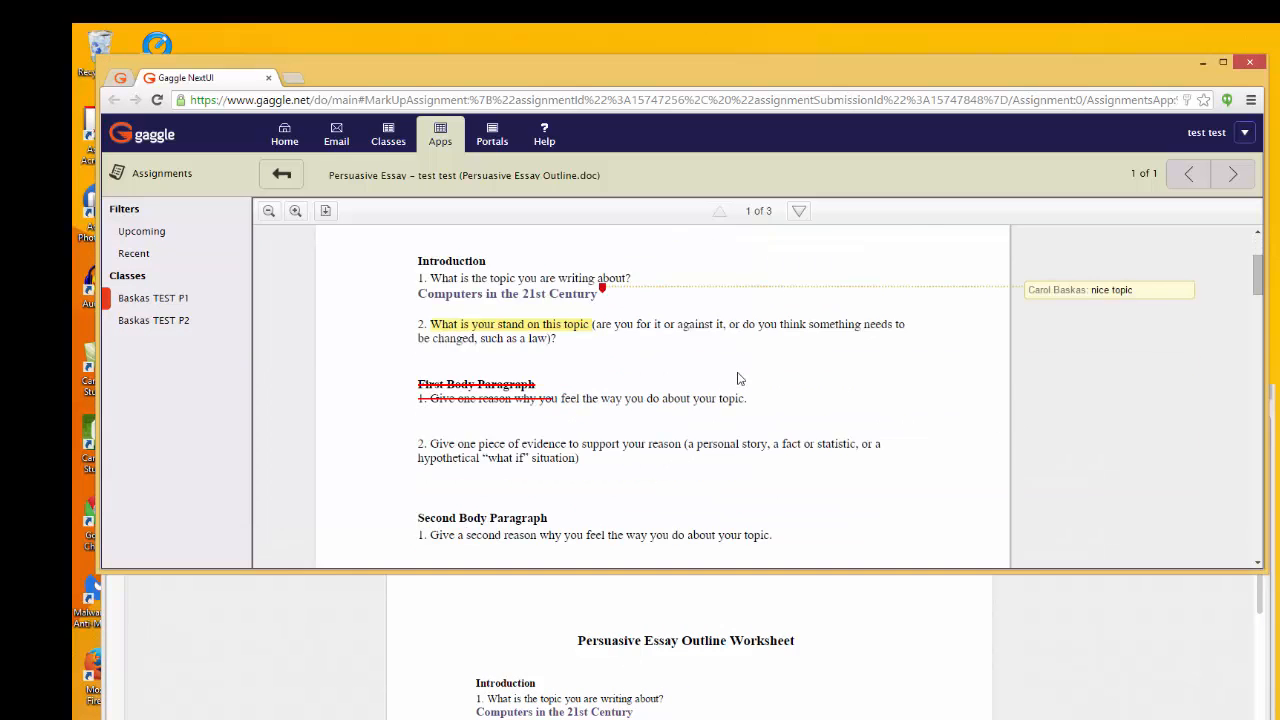
scroll("up", 3)
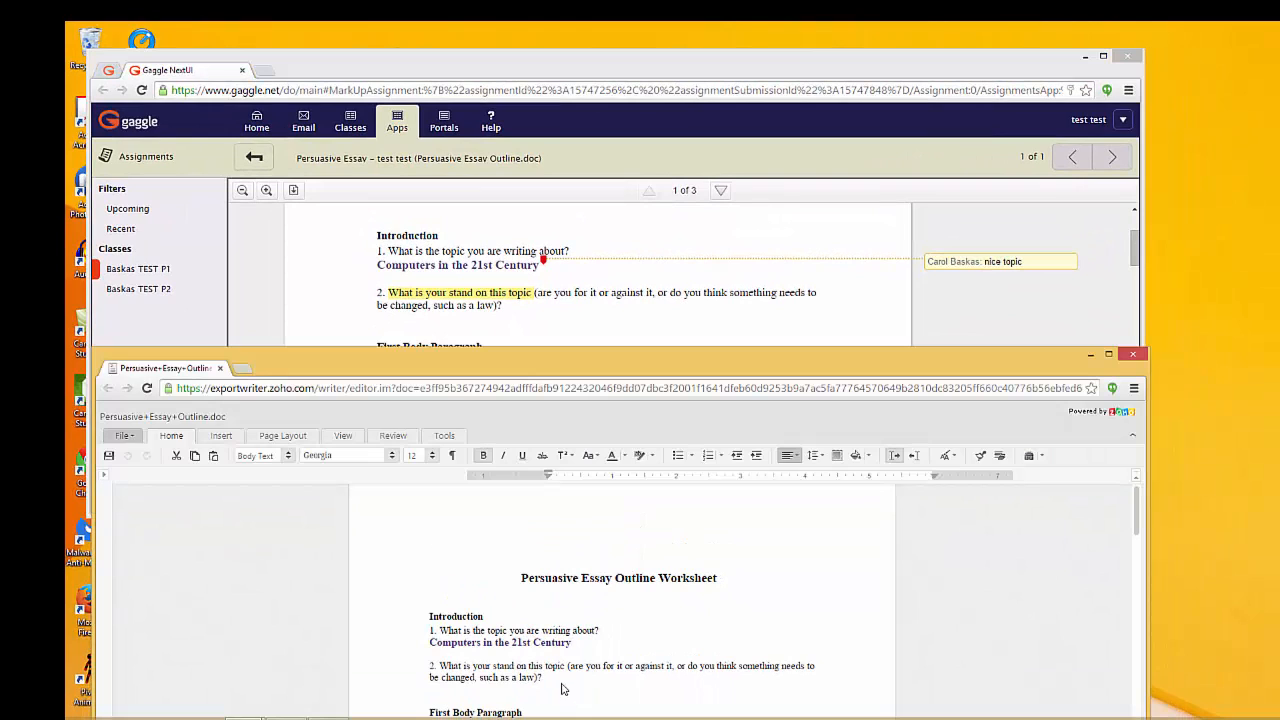
mouse_move(547, 690)
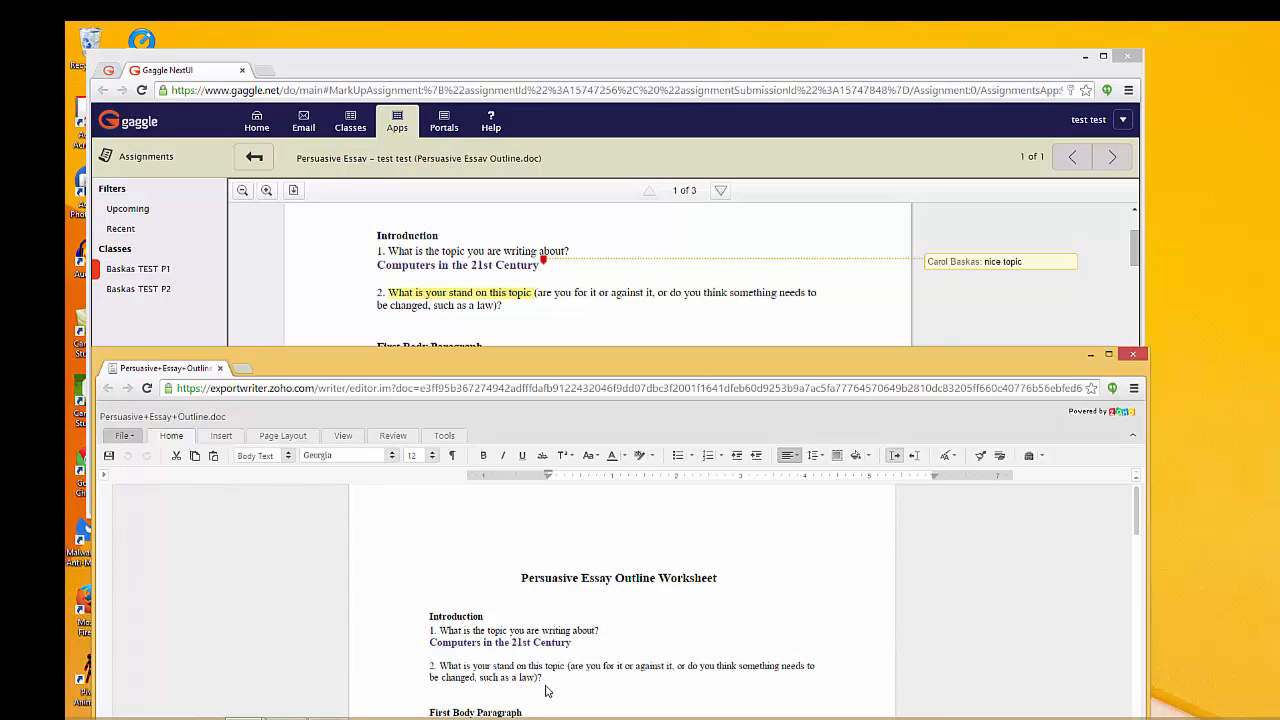
mouse_move(570, 561)
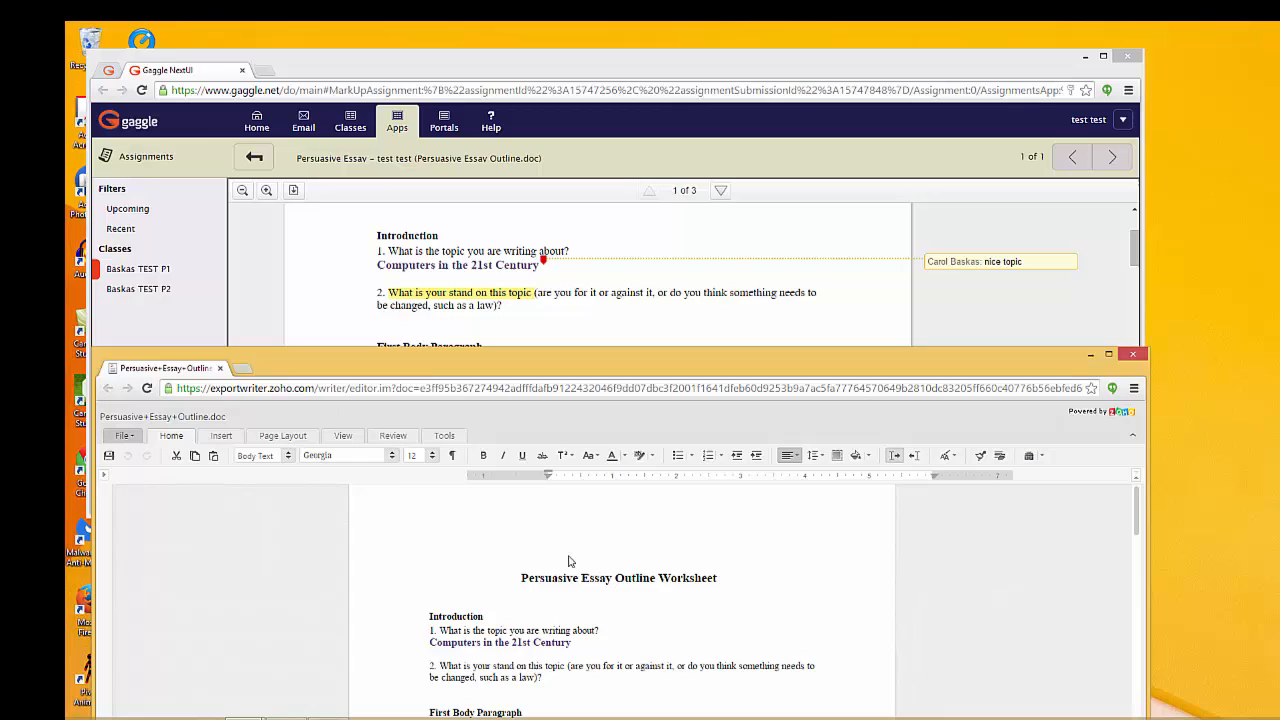
mouse_move(575, 571)
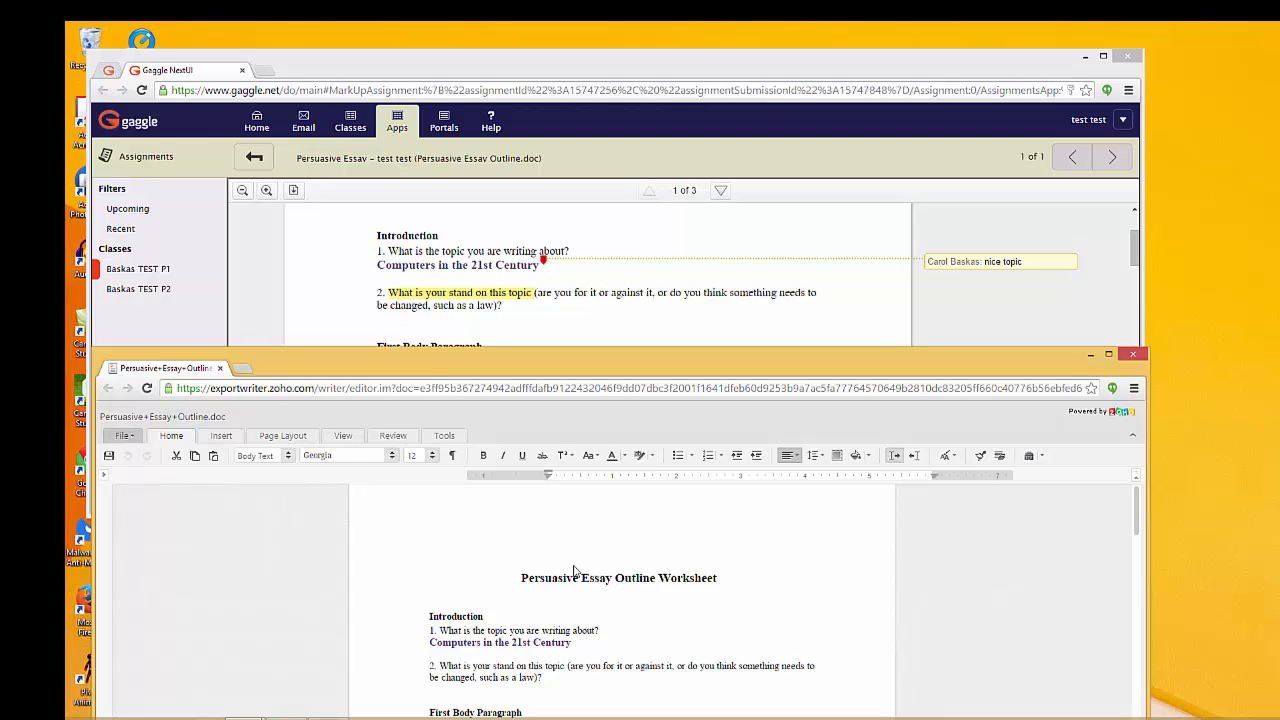
left_click(109, 455)
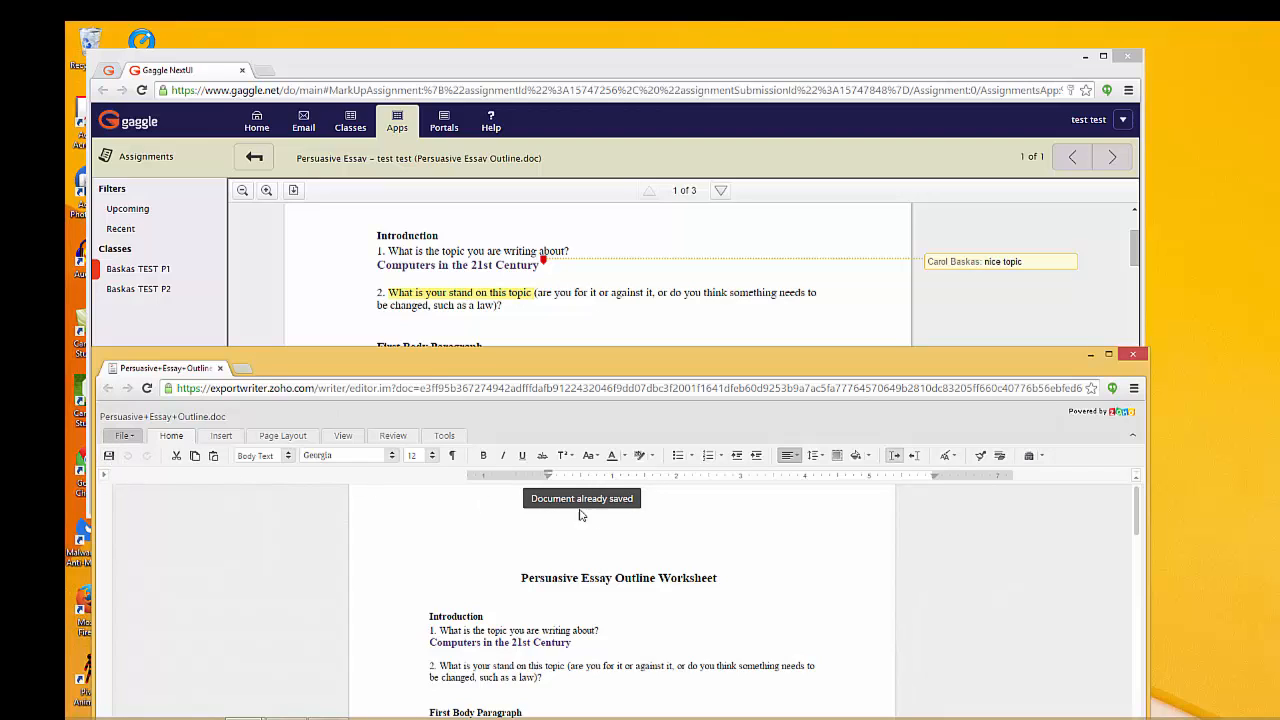
mouse_move(146, 456)
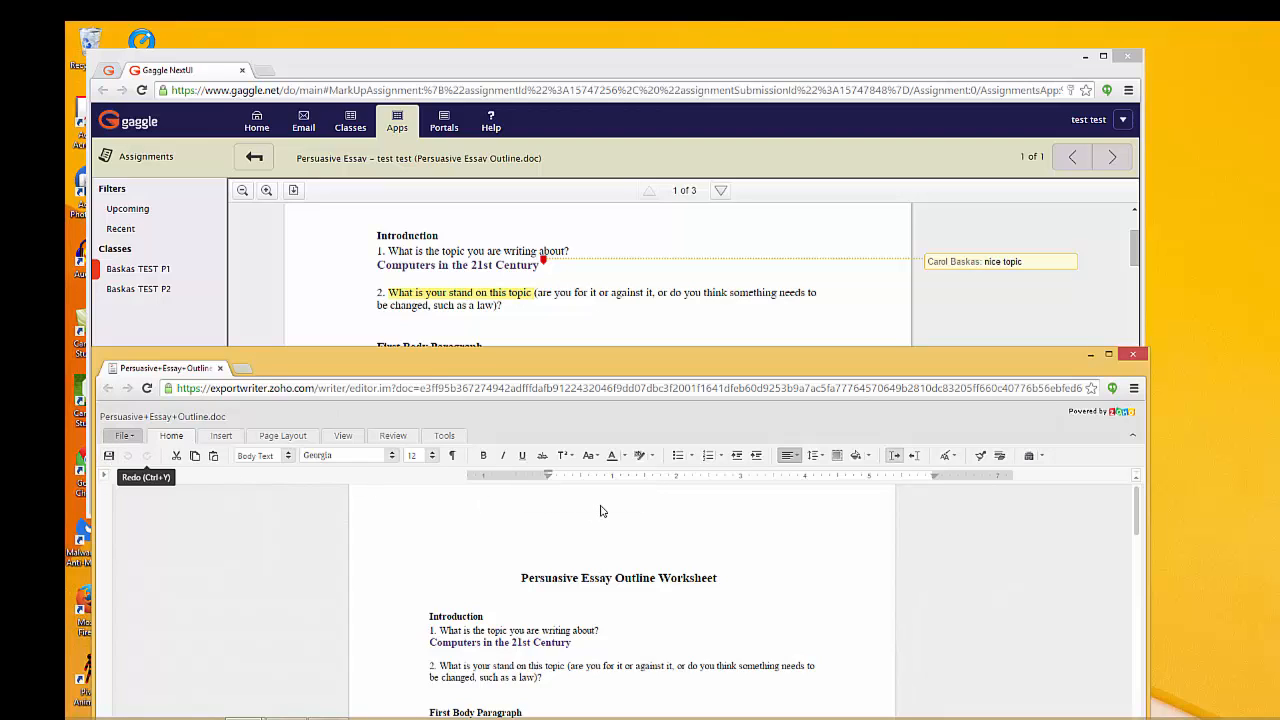
mouse_move(601, 543)
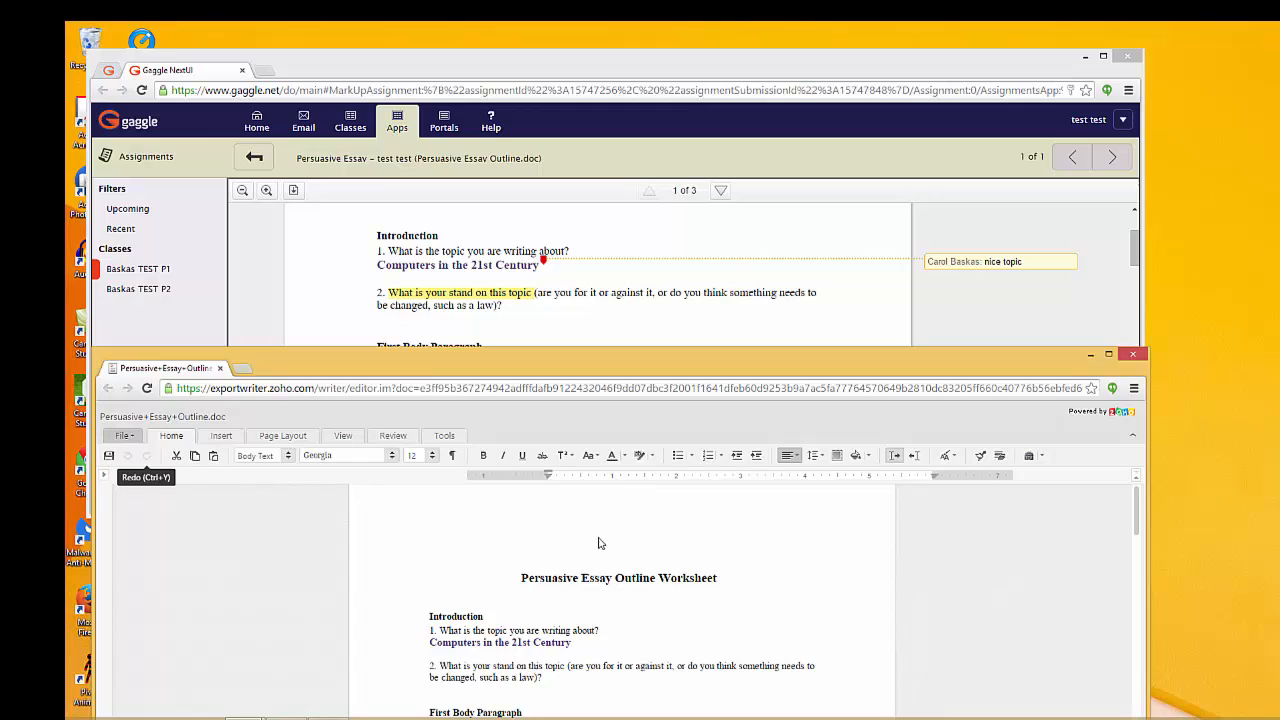
mouse_move(612, 483)
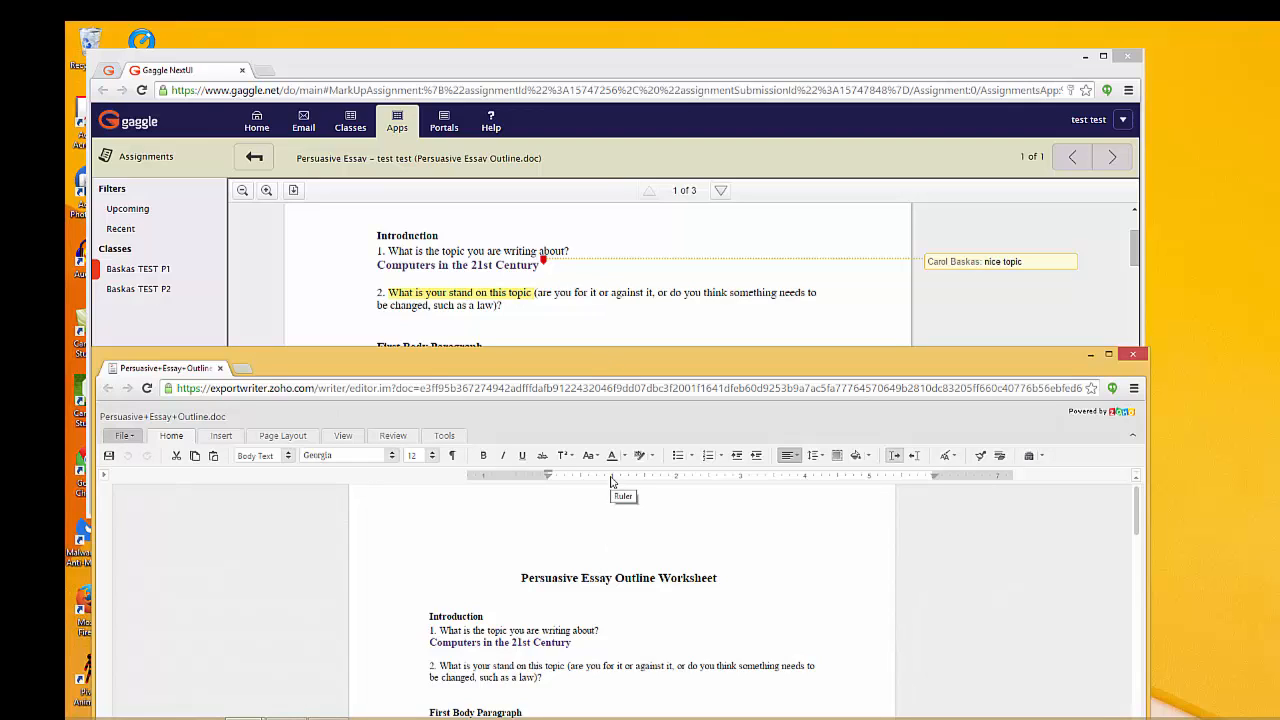